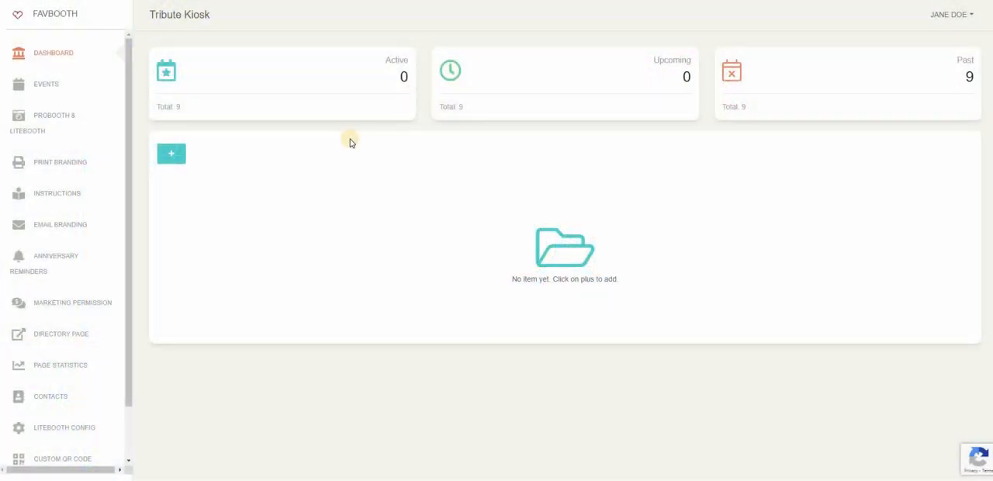
{"action": "mouse_move", "coordinate": [357, 146]}
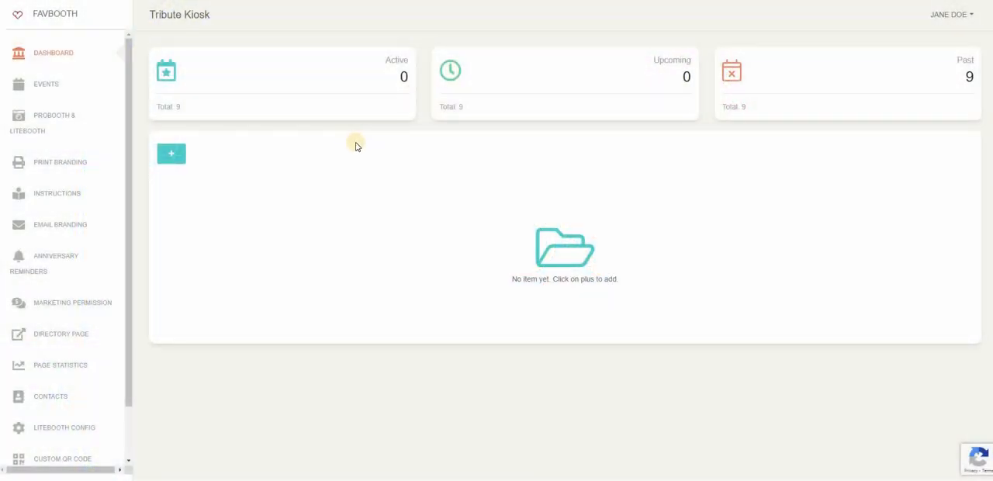
{"action": "mouse_move", "coordinate": [431, 233]}
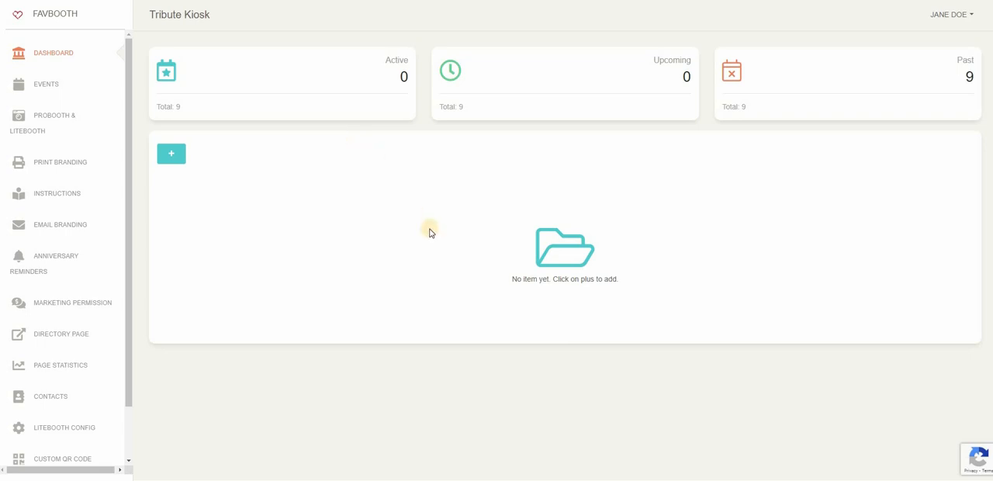
{"action": "mouse_move", "coordinate": [463, 125]}
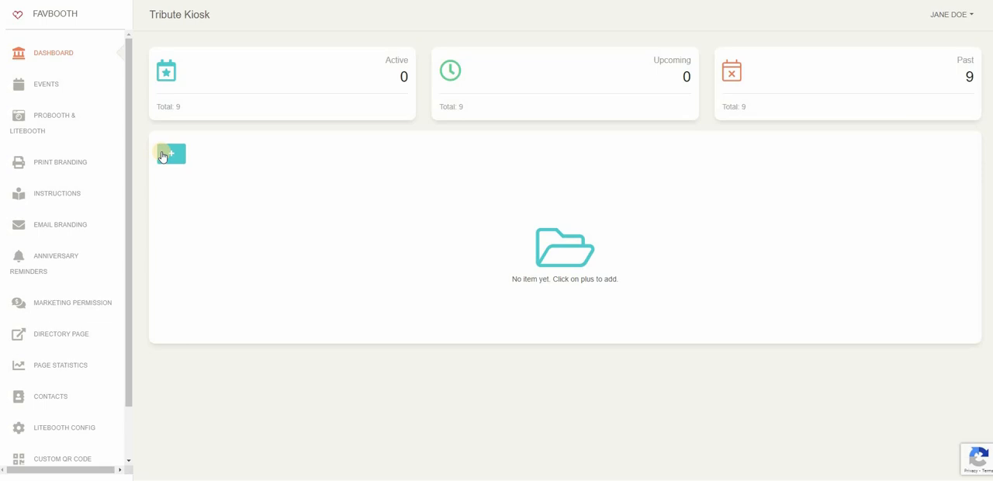
Start a new event named 'Mia Birthday Party' with Online Kiosk enabled
{"action": "left_click", "coordinate": [170, 154]}
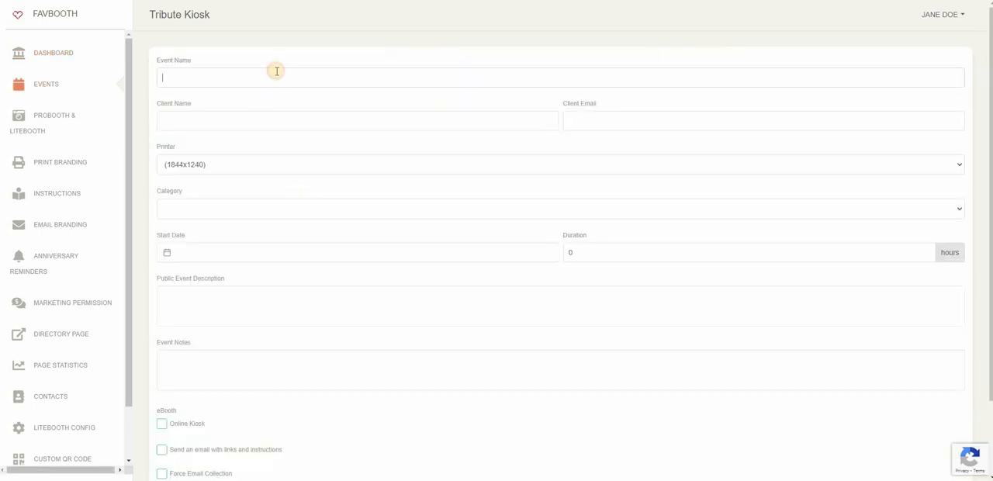
{"action": "type", "text": "Mia B"}
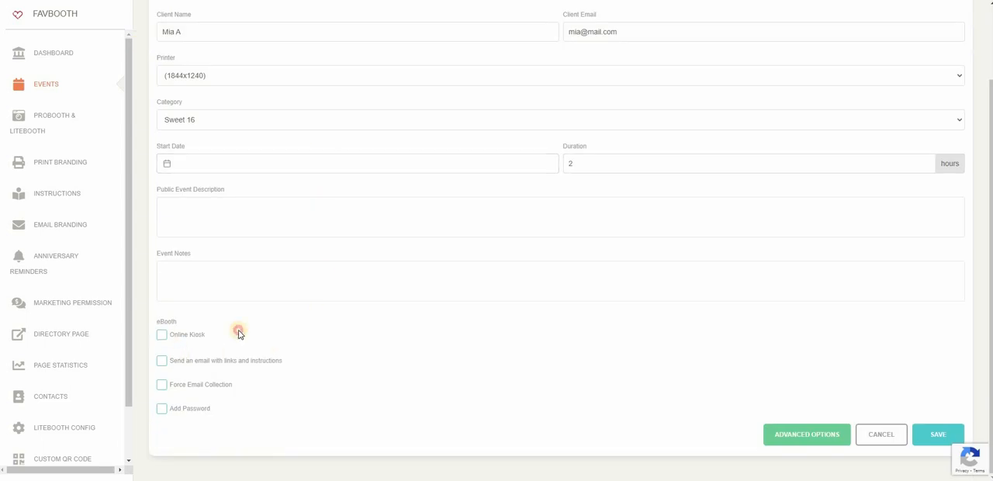
{"action": "left_click", "coordinate": [161, 335]}
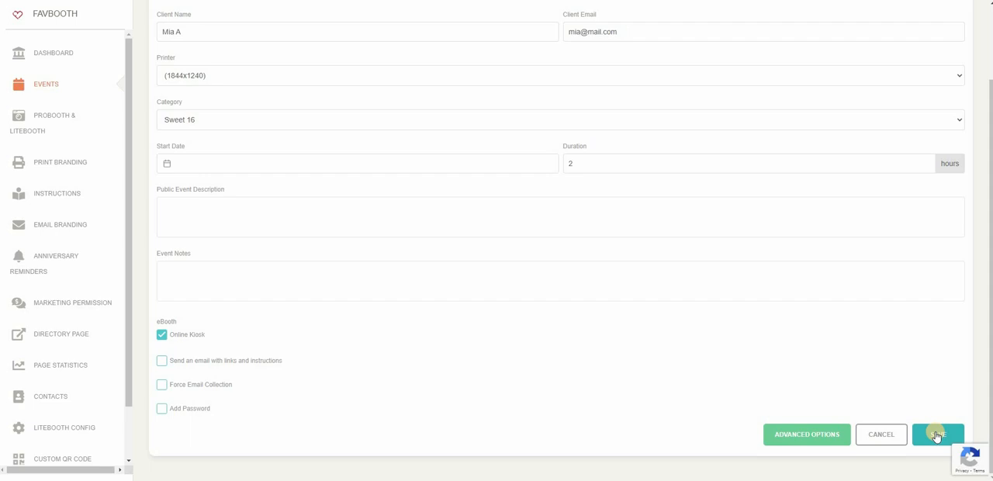
{"action": "left_click", "coordinate": [937, 434]}
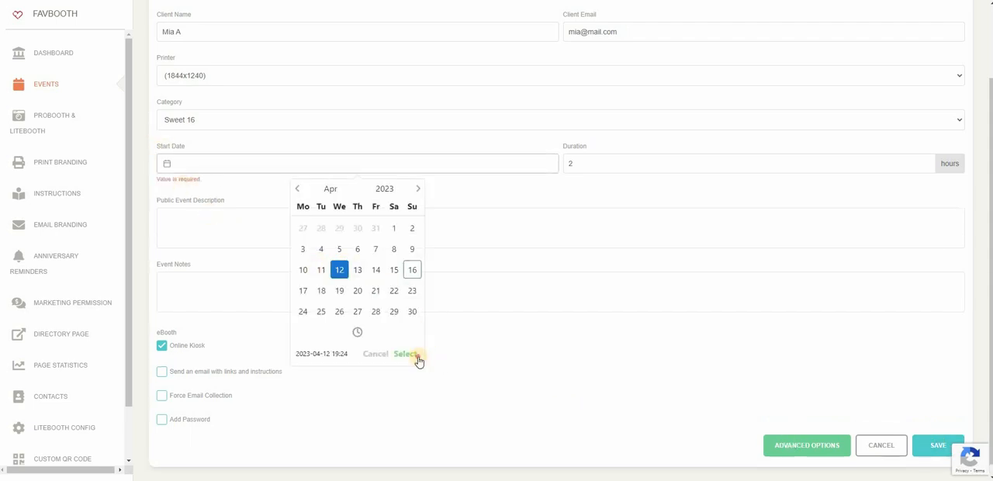
{"action": "left_click", "coordinate": [405, 354]}
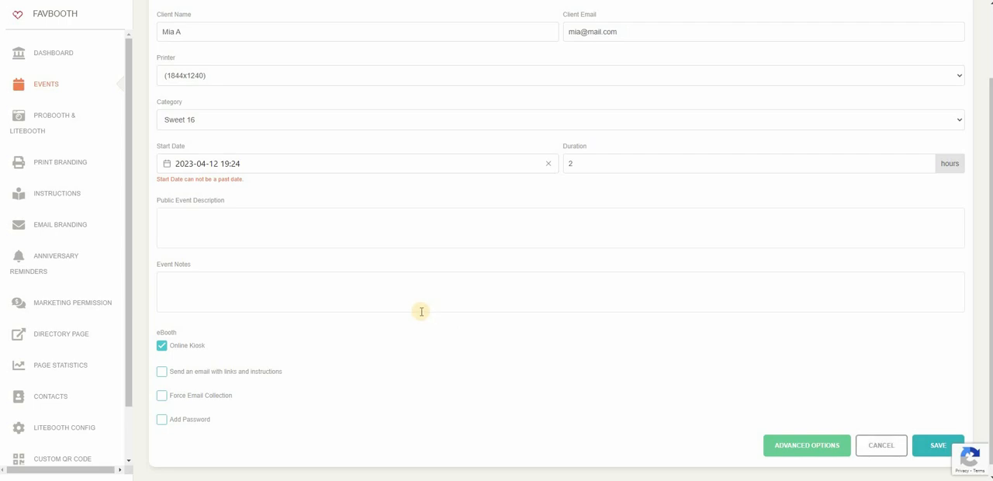
{"action": "left_click", "coordinate": [881, 444]}
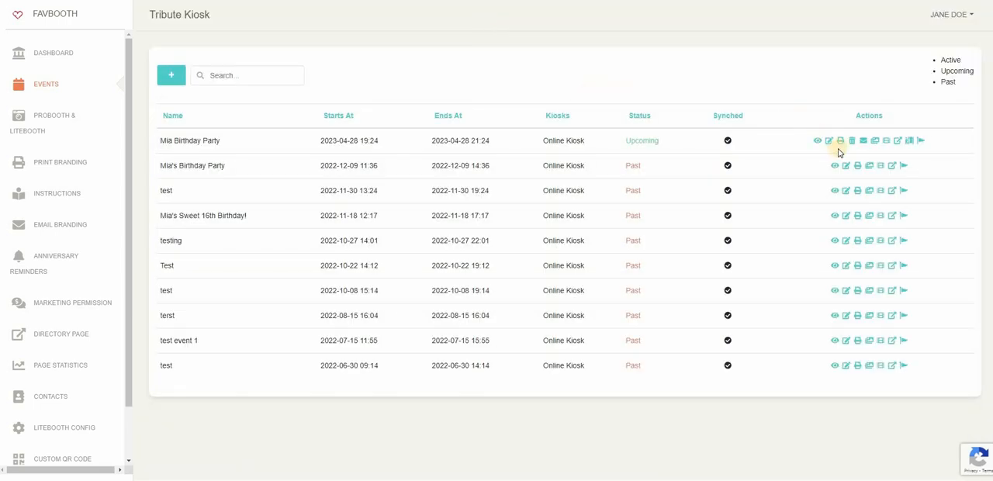
{"action": "mouse_move", "coordinate": [841, 140]}
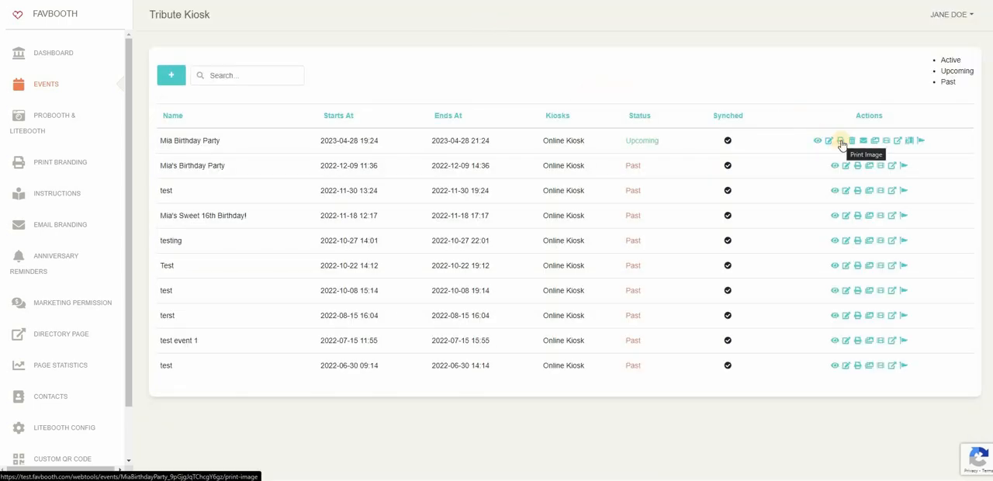
Browse the print-image templates for Mia Birthday Party to a different design
{"action": "left_click", "coordinate": [841, 140]}
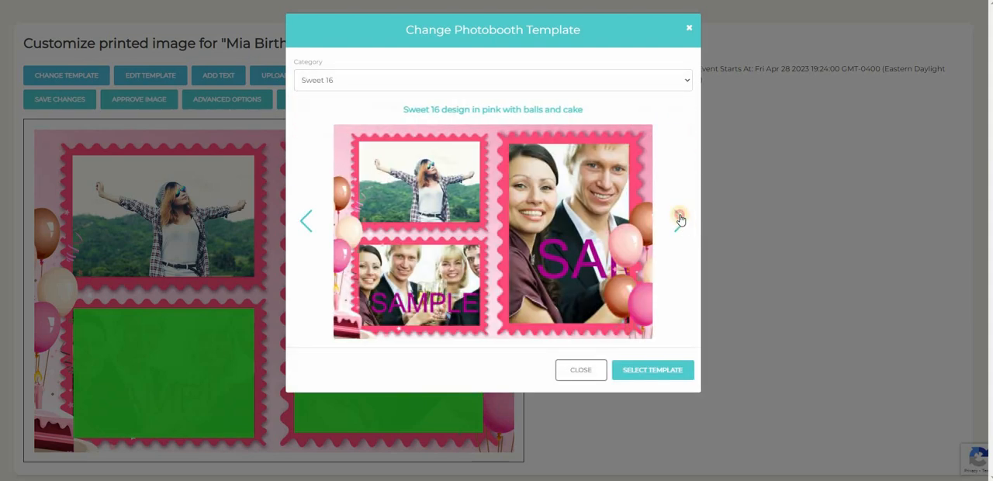
{"action": "left_click", "coordinate": [680, 220]}
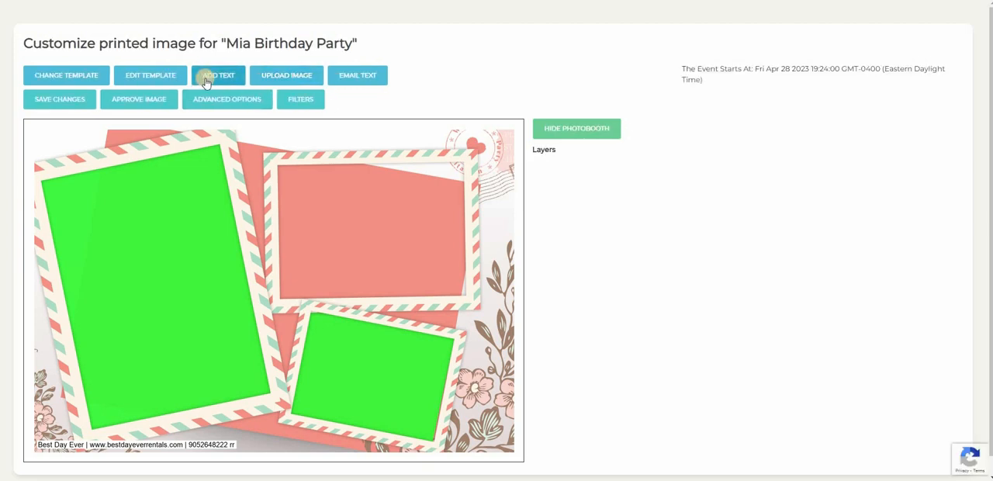
Add a birthday cake image to the template frame and save the changes
{"action": "left_click", "coordinate": [217, 74]}
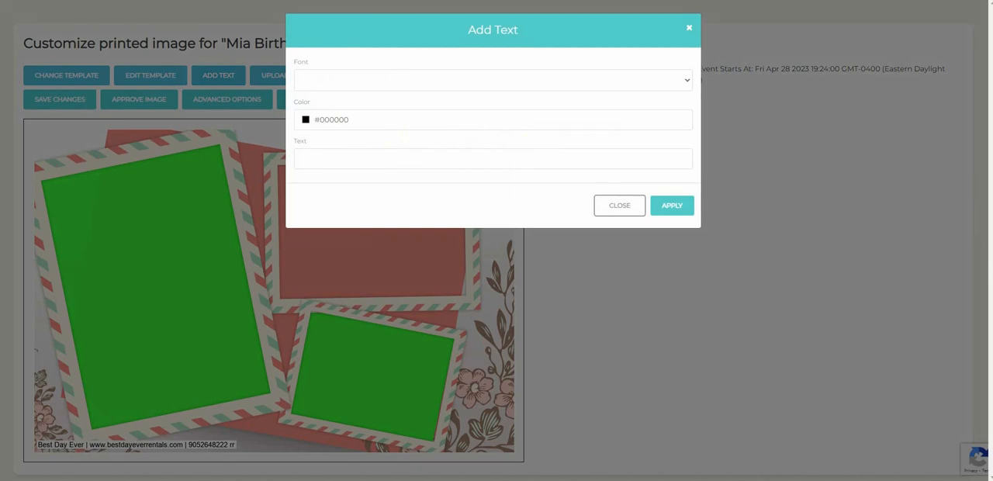
{"action": "left_click", "coordinate": [619, 205]}
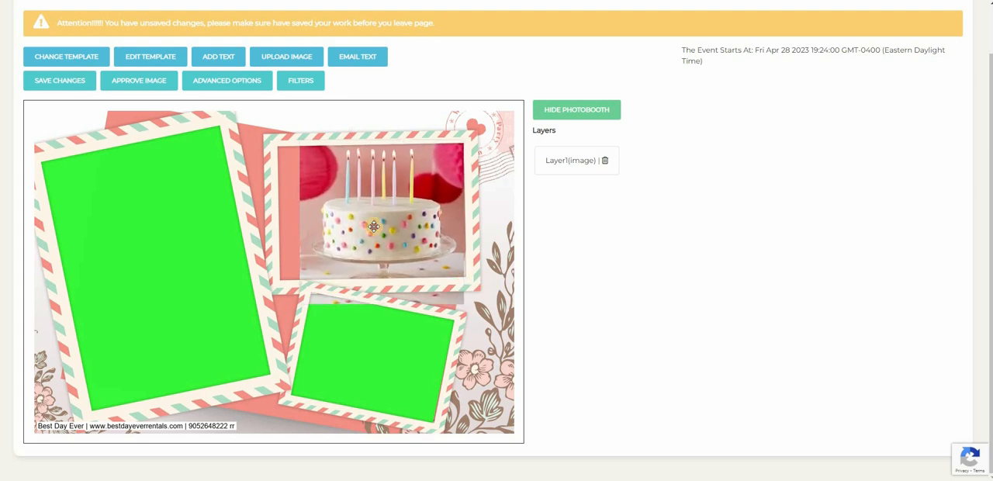
{"action": "left_click", "coordinate": [59, 81]}
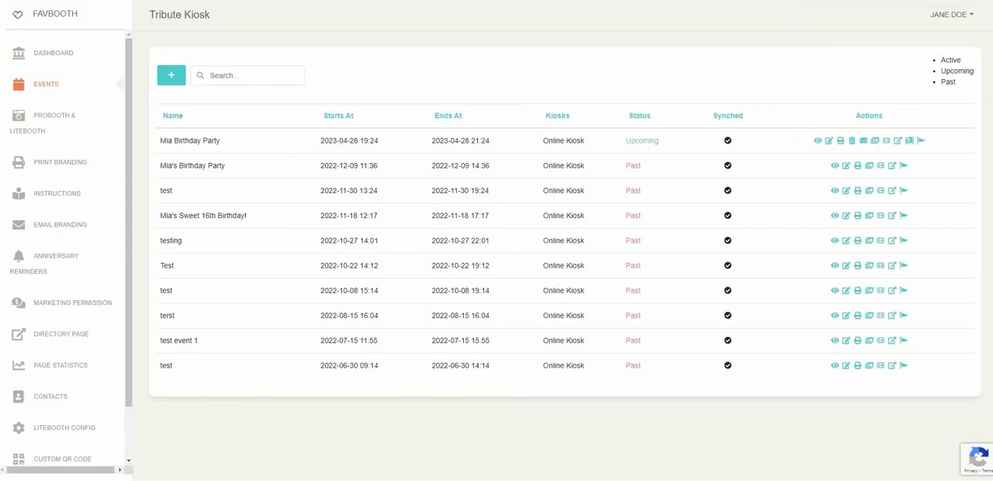
{"action": "mouse_move", "coordinate": [920, 140]}
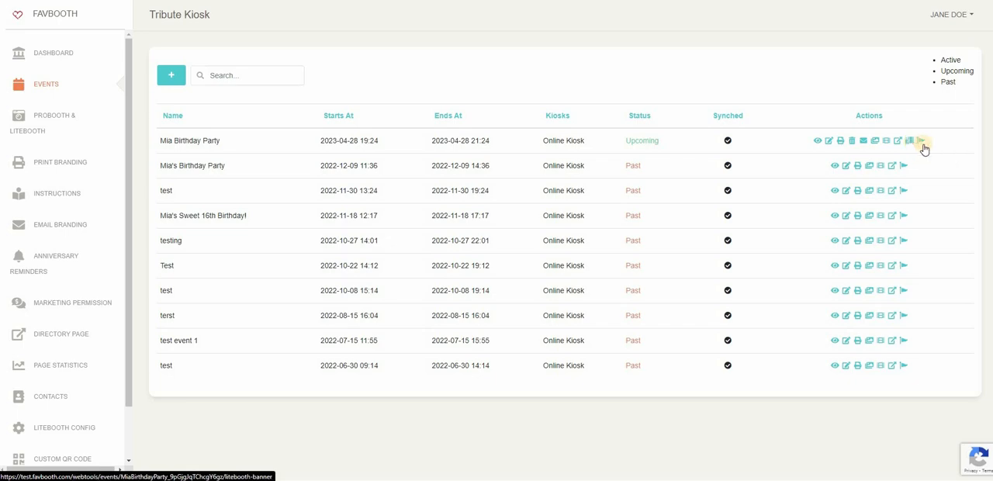
Open the Litebooth banner editor from the Mia Birthday Party event row
{"action": "left_click", "coordinate": [920, 140]}
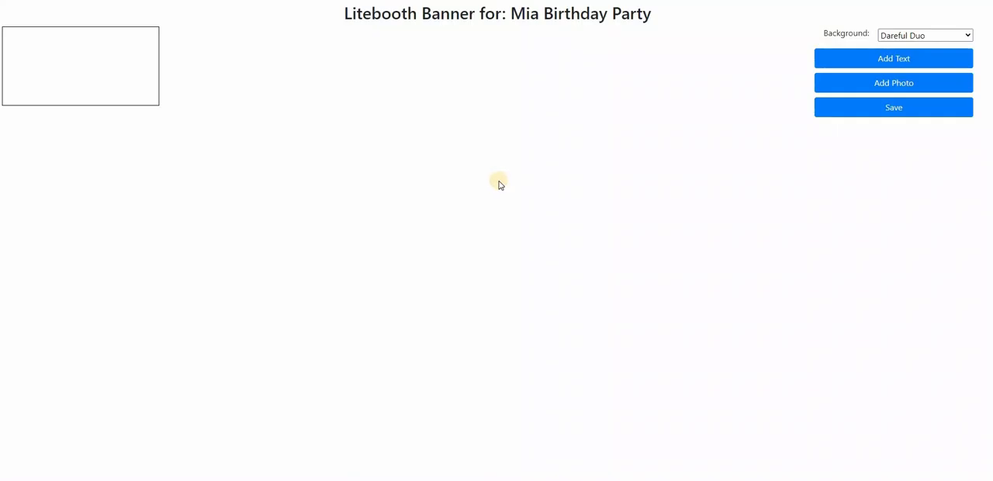
{"action": "mouse_move", "coordinate": [512, 177]}
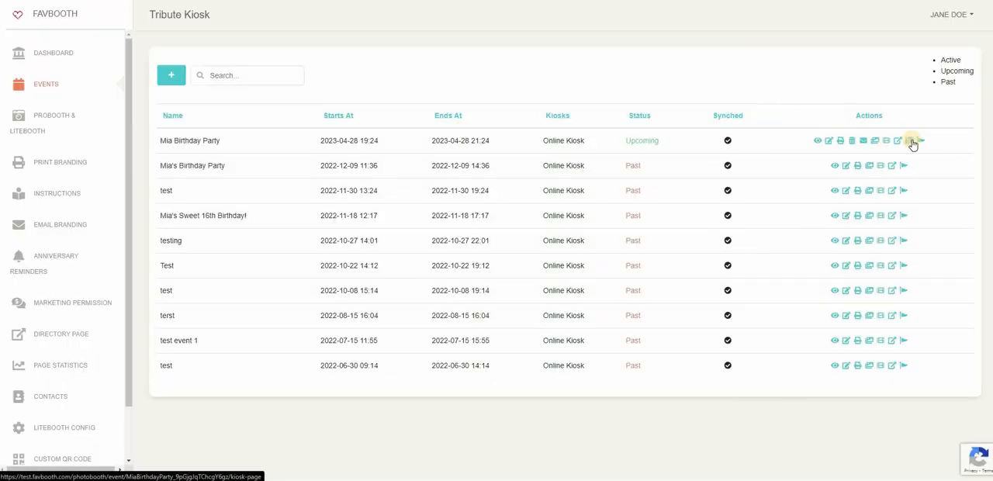
Open the event's kiosk page and apply the green camera filter
{"action": "left_click", "coordinate": [913, 140]}
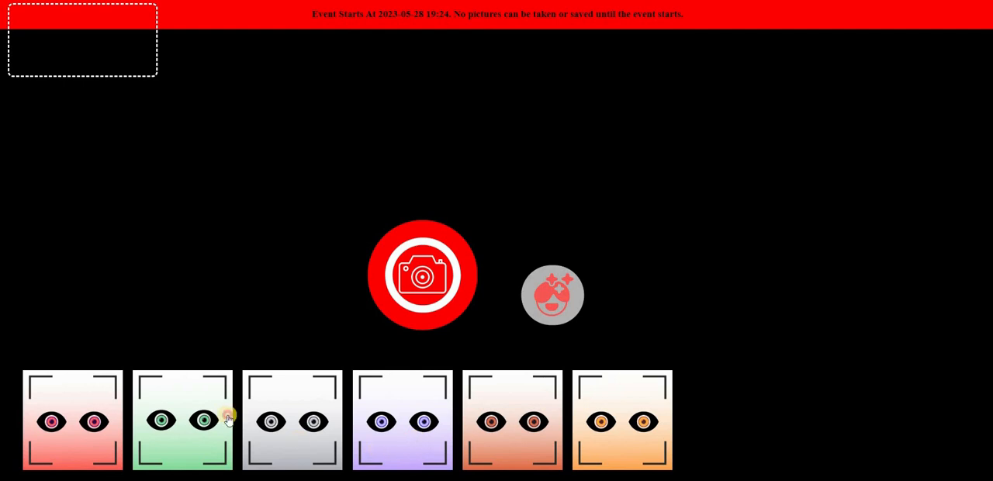
{"action": "left_click", "coordinate": [183, 419]}
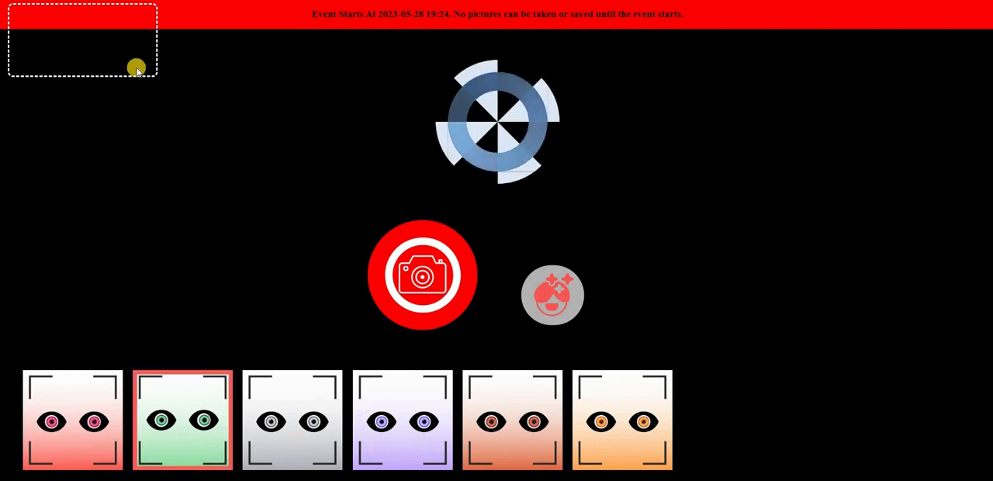
{"action": "mouse_move", "coordinate": [469, 156]}
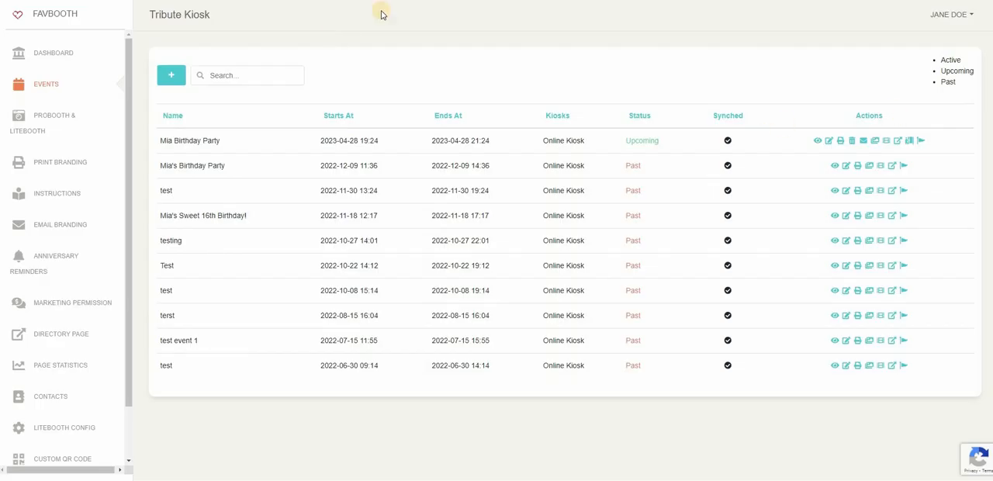
{"action": "mouse_move", "coordinate": [637, 36]}
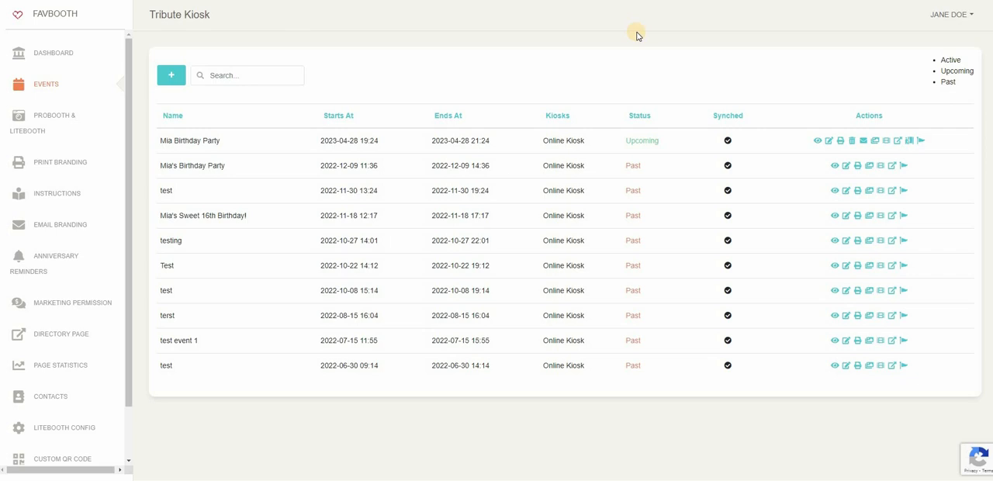
{"action": "mouse_move", "coordinate": [424, 137]}
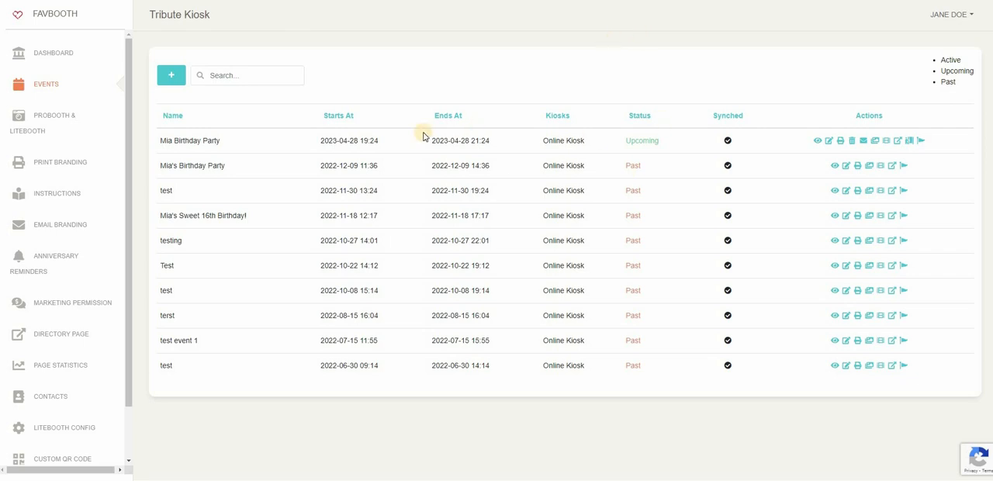
{"action": "mouse_move", "coordinate": [226, 139]}
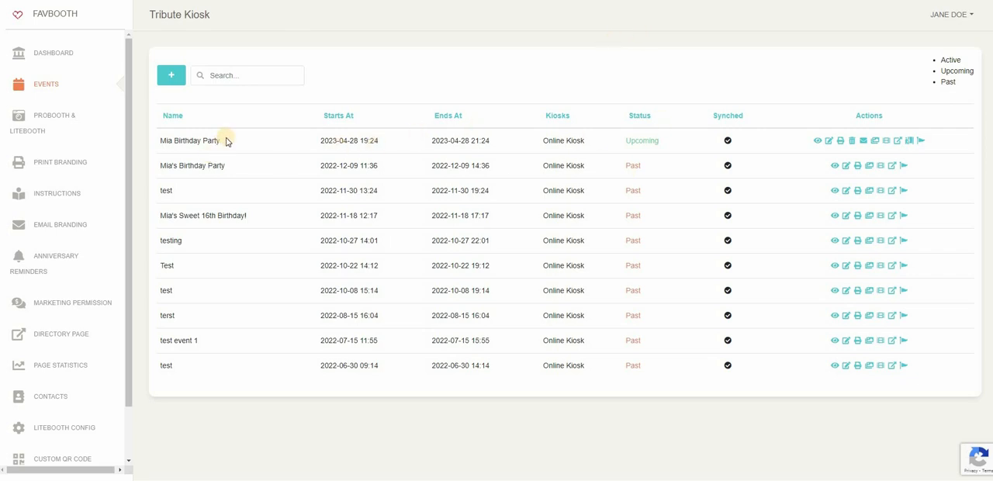
{"action": "mouse_move", "coordinate": [583, 58]}
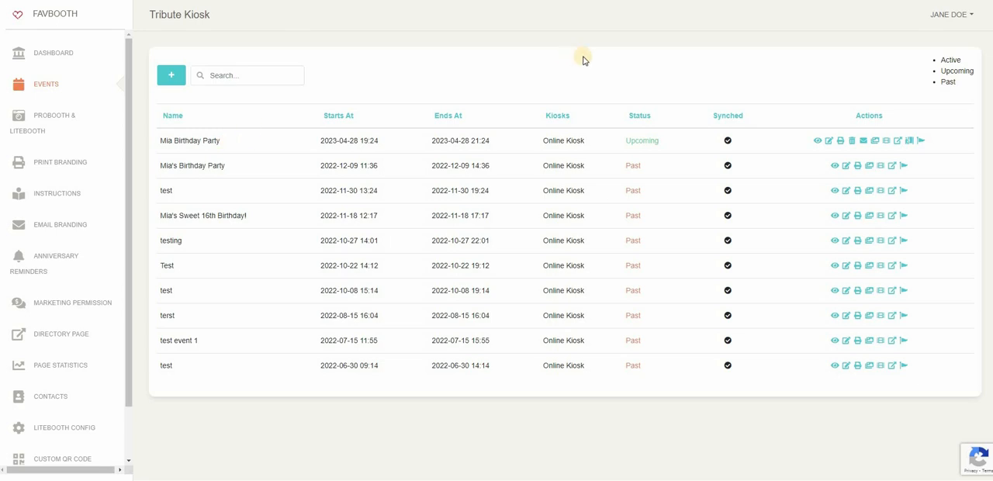
{"action": "mouse_move", "coordinate": [807, 141]}
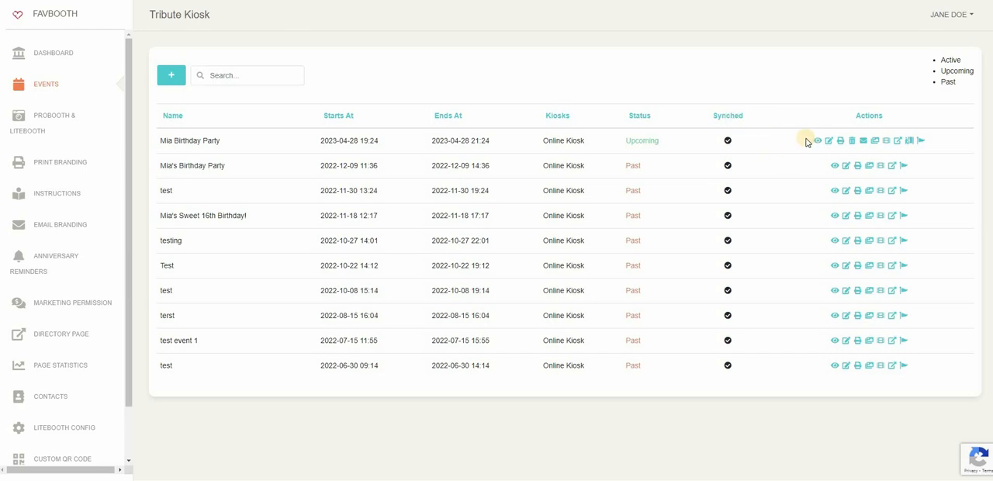
{"action": "mouse_move", "coordinate": [583, 59]}
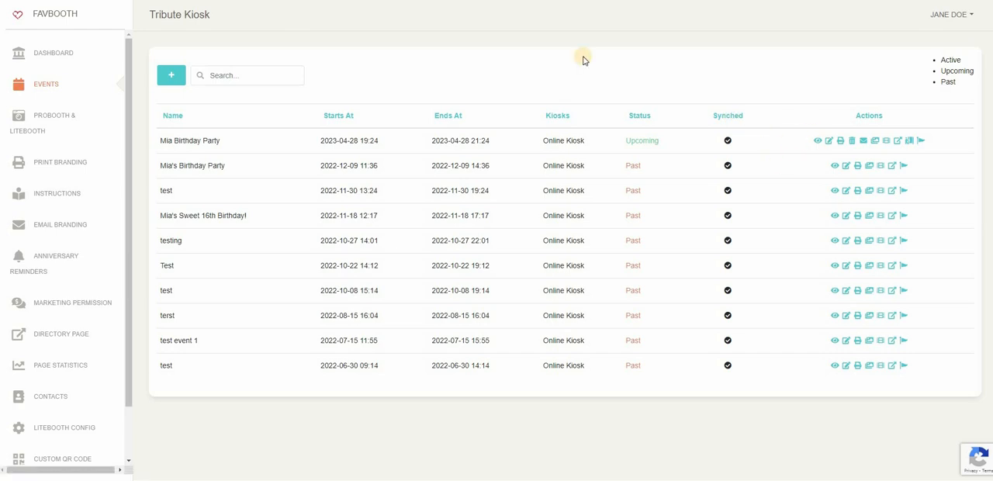
{"action": "mouse_move", "coordinate": [810, 133]}
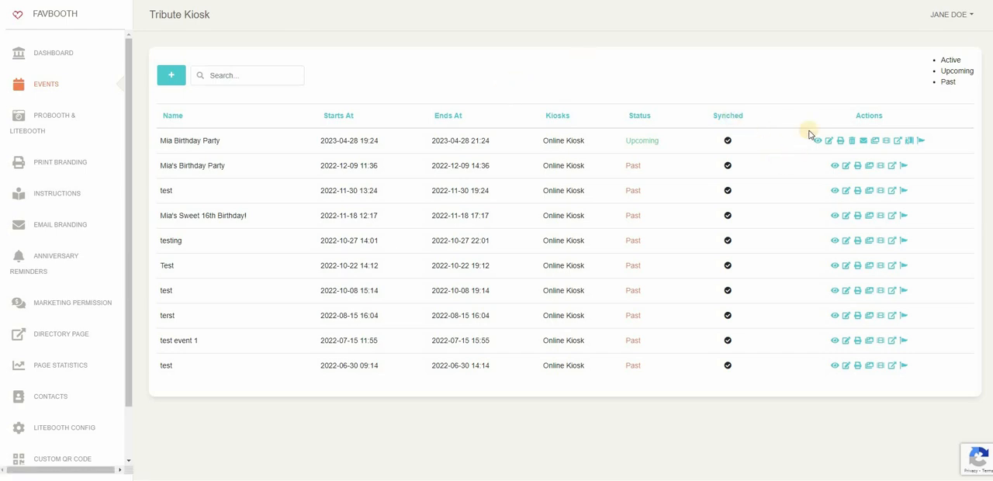